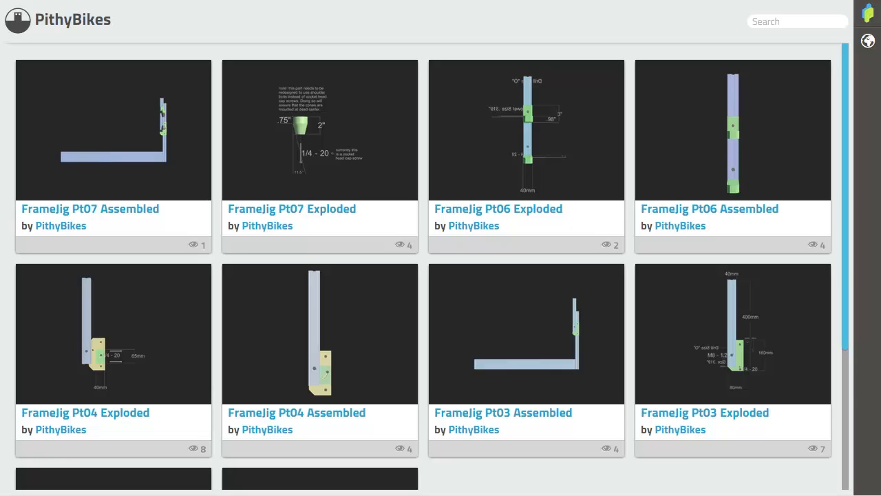
pyautogui.moveTo(714, 334)
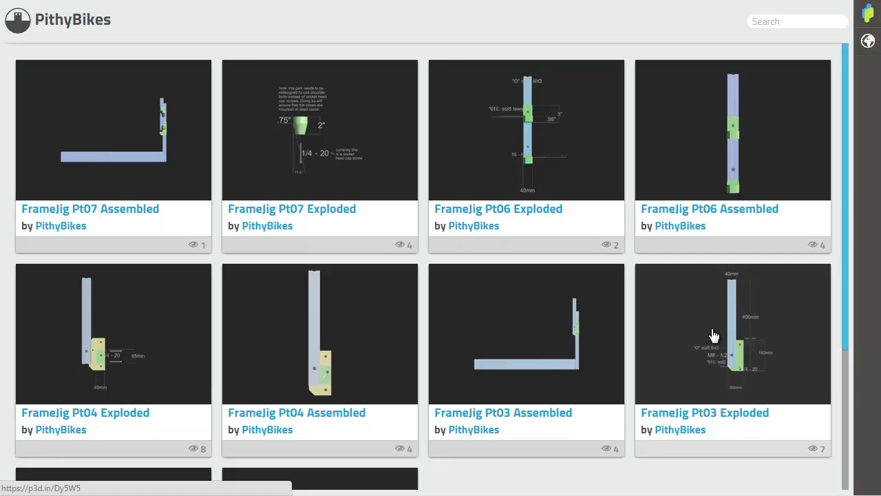
# View the FrameJig Pt03 Exploded model, orbiting to see the green block's holes
pyautogui.click(733, 335)
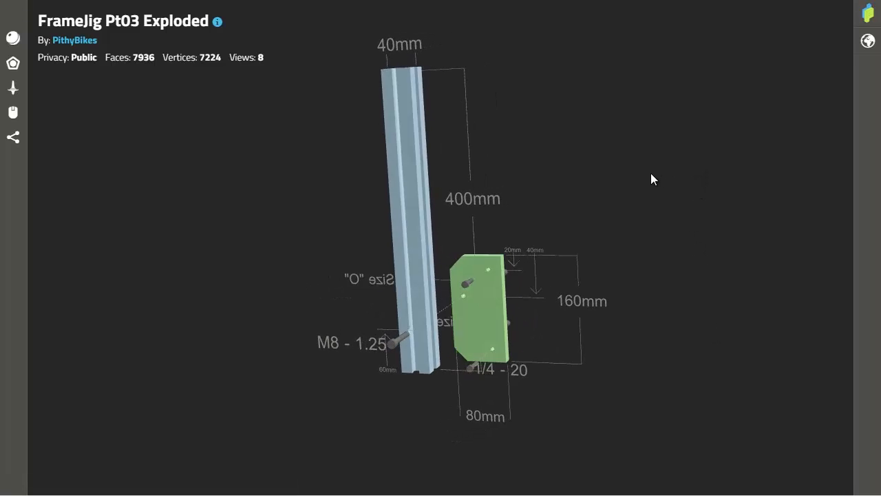
pyautogui.moveTo(654, 179); pyautogui.dragTo(758, 176)
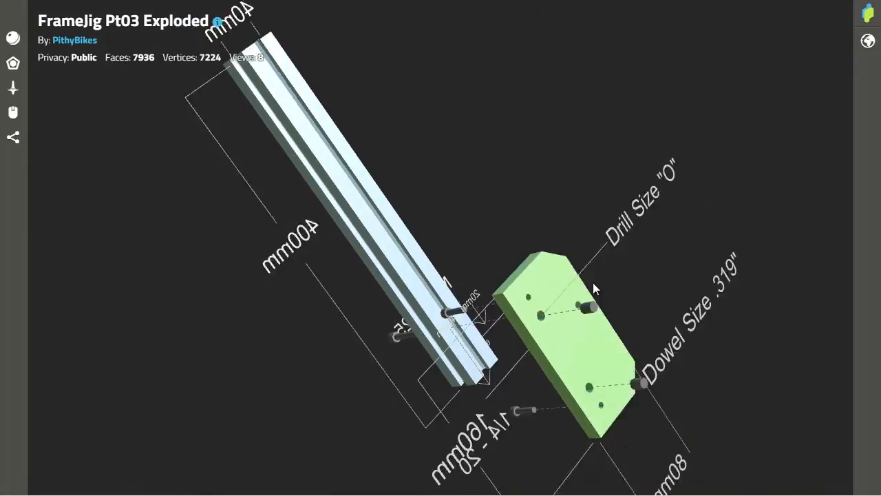
pyautogui.moveTo(594, 289); pyautogui.dragTo(714, 255)
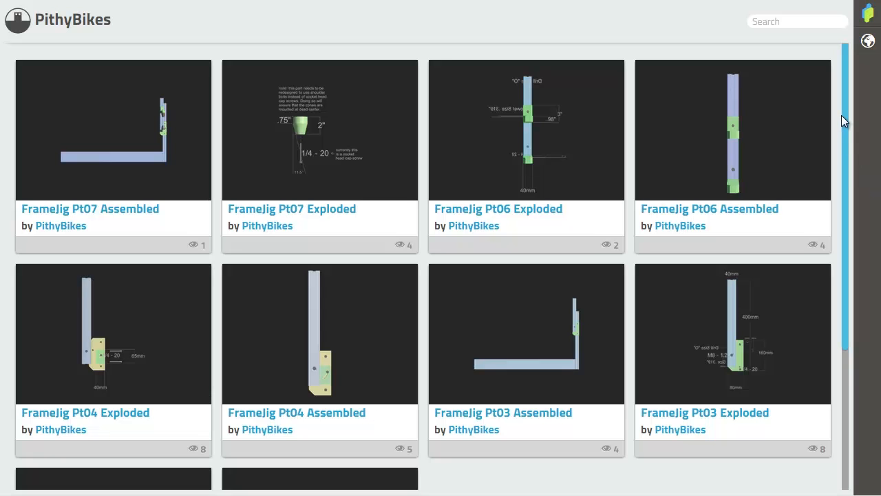
# Scroll down the gallery and open the FrameJig Pt04 Assembled model
pyautogui.scroll(-3)
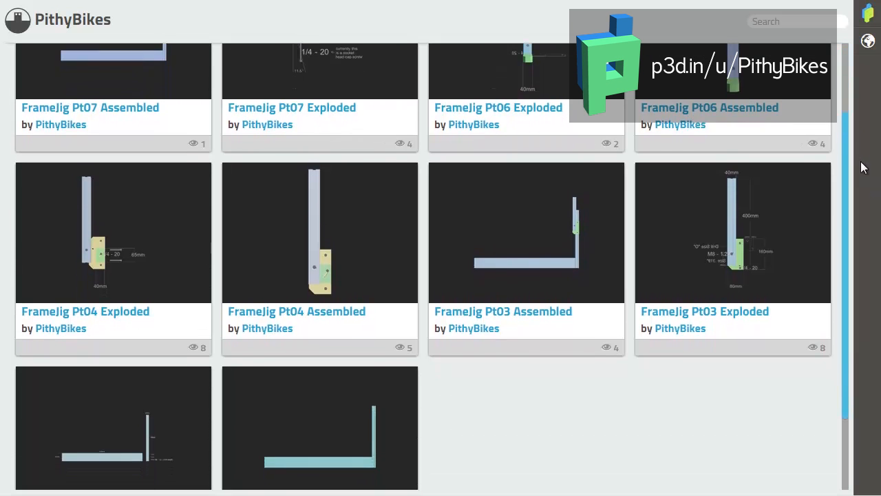
pyautogui.scroll(-3)
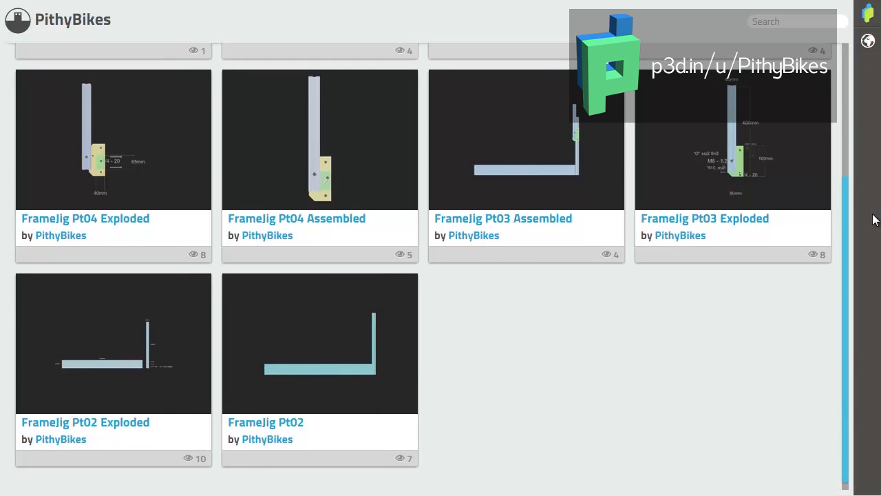
pyautogui.click(113, 141)
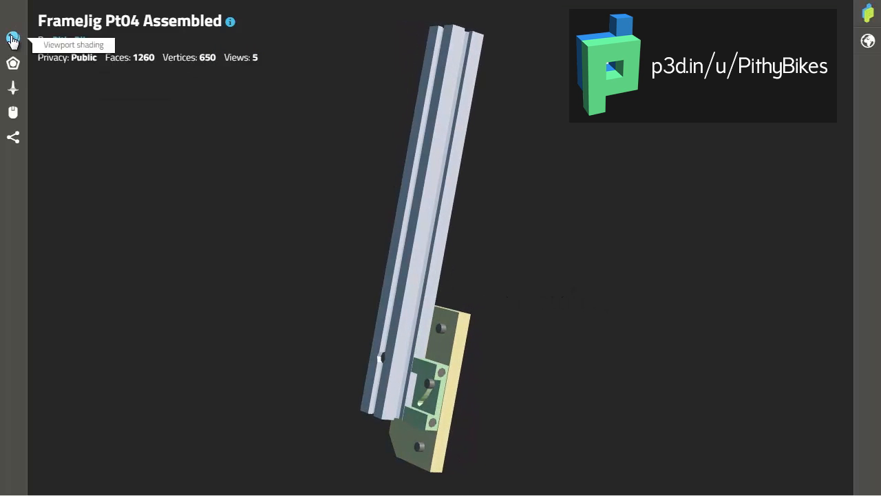
# Switch the viewport shading to X-Ray so the internal bolts show through
pyautogui.click(13, 39)
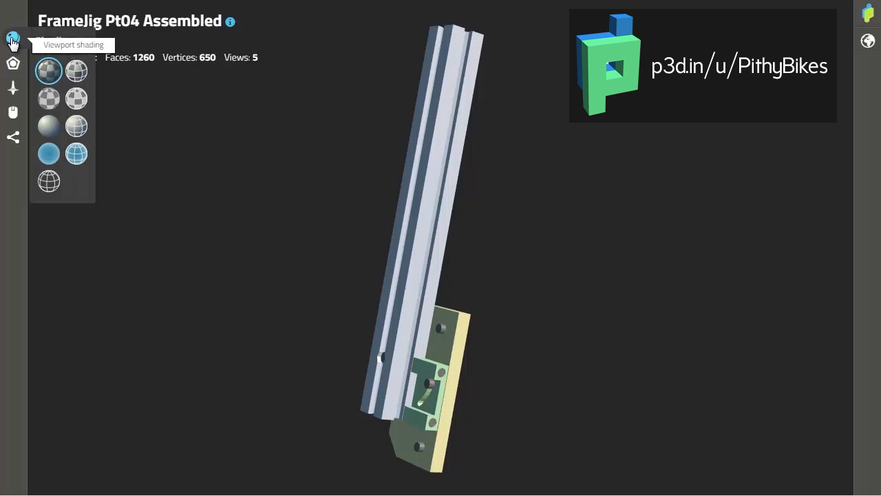
pyautogui.moveTo(50, 154)
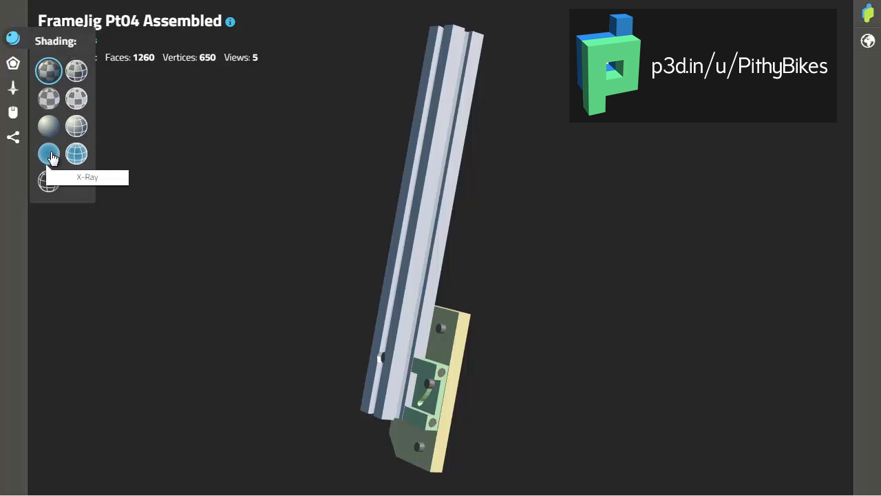
pyautogui.click(48, 152)
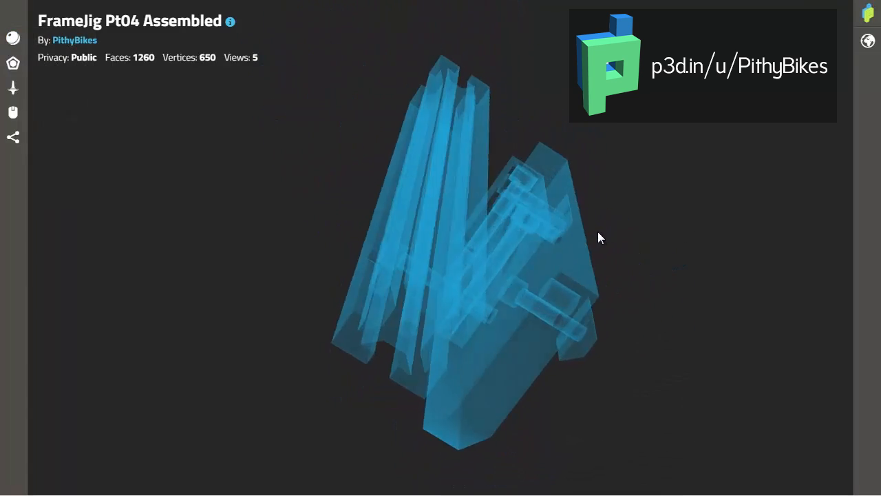
# Orbit the X-ray assembly to inspect the bolted clamp plate, then load FrameJig Pt06 Exploded
pyautogui.moveTo(599, 236); pyautogui.dragTo(453, 310)
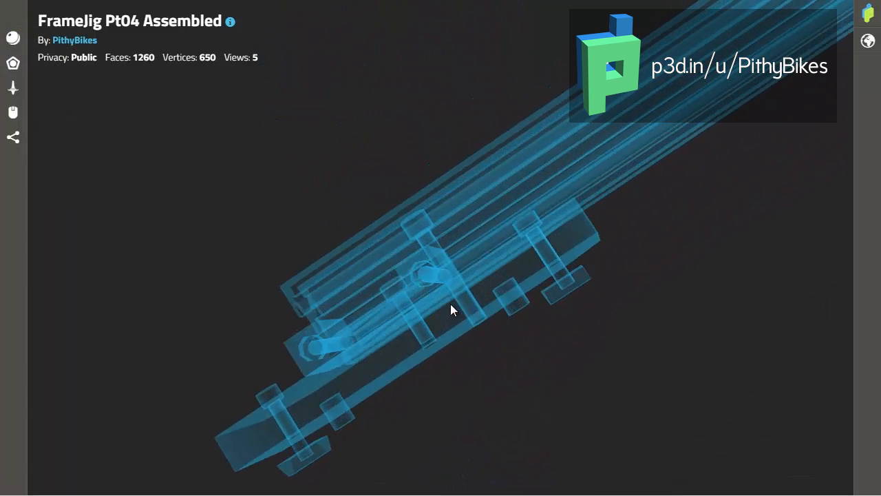
pyautogui.moveTo(453, 308); pyautogui.dragTo(386, 353)
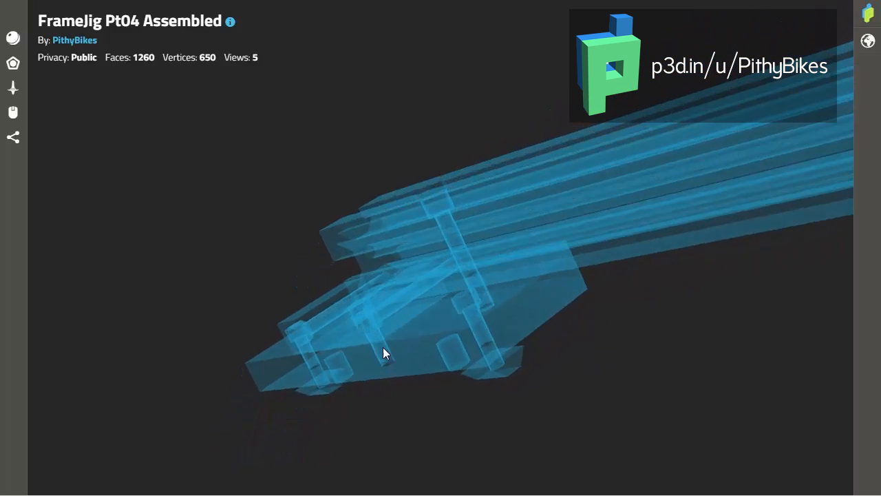
pyautogui.moveTo(386, 352); pyautogui.dragTo(581, 376)
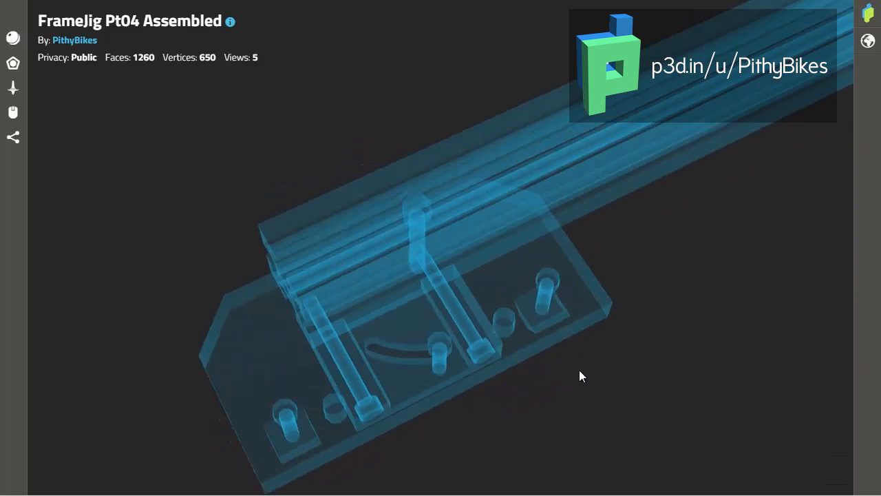
pyautogui.moveTo(581, 376); pyautogui.dragTo(595, 182)
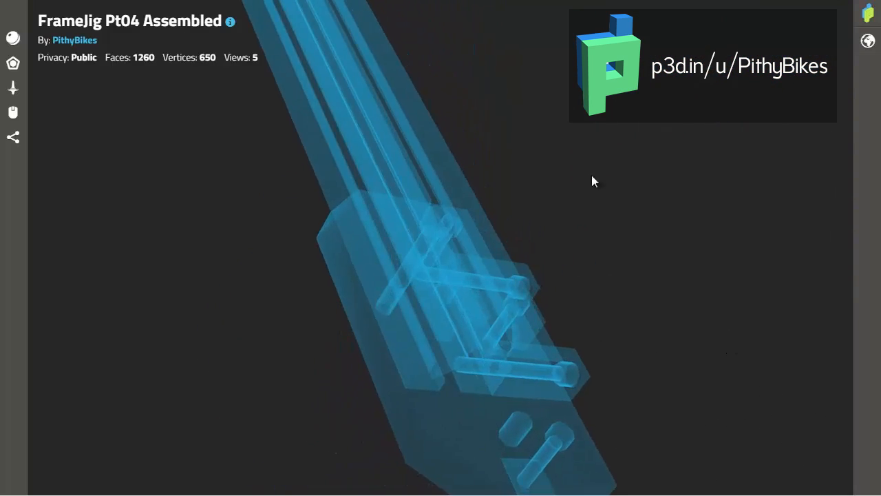
pyautogui.moveTo(595, 182); pyautogui.dragTo(577, 285)
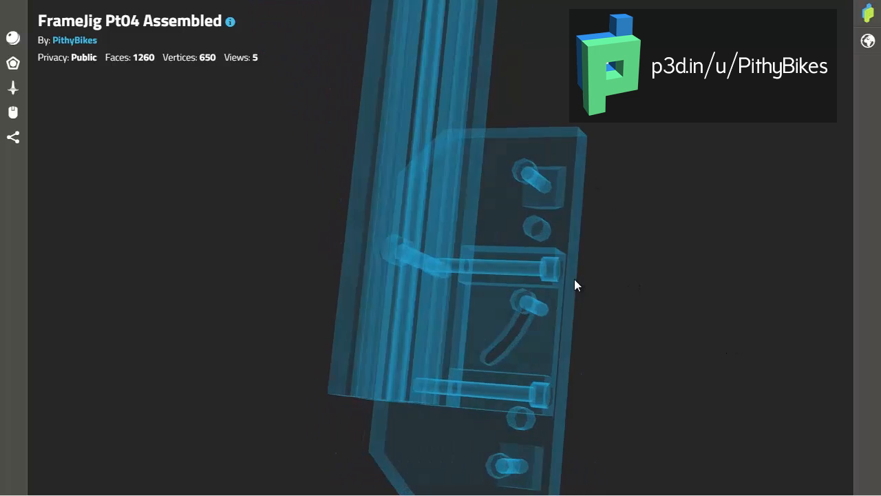
pyautogui.moveTo(576, 285); pyautogui.dragTo(157, 40)
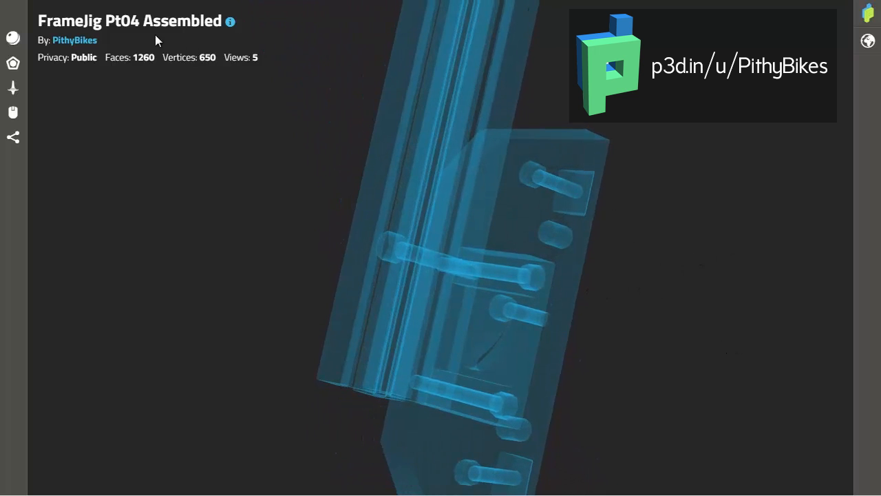
pyautogui.click(14, 88)
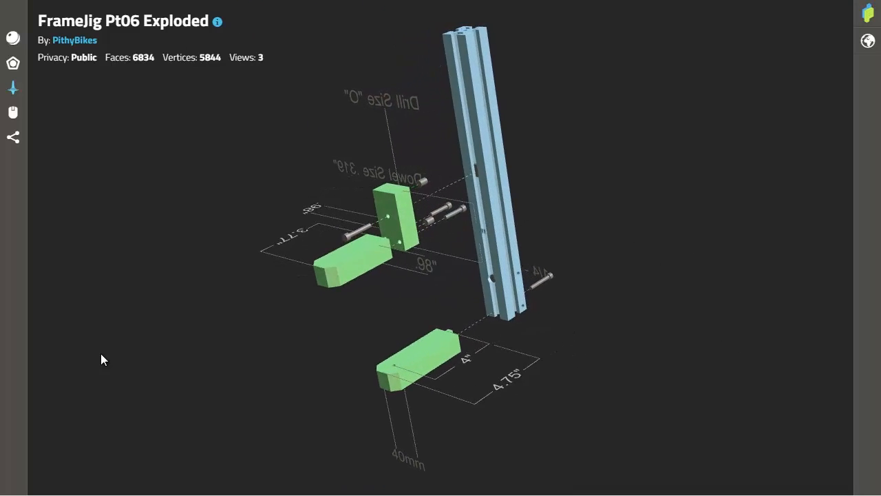